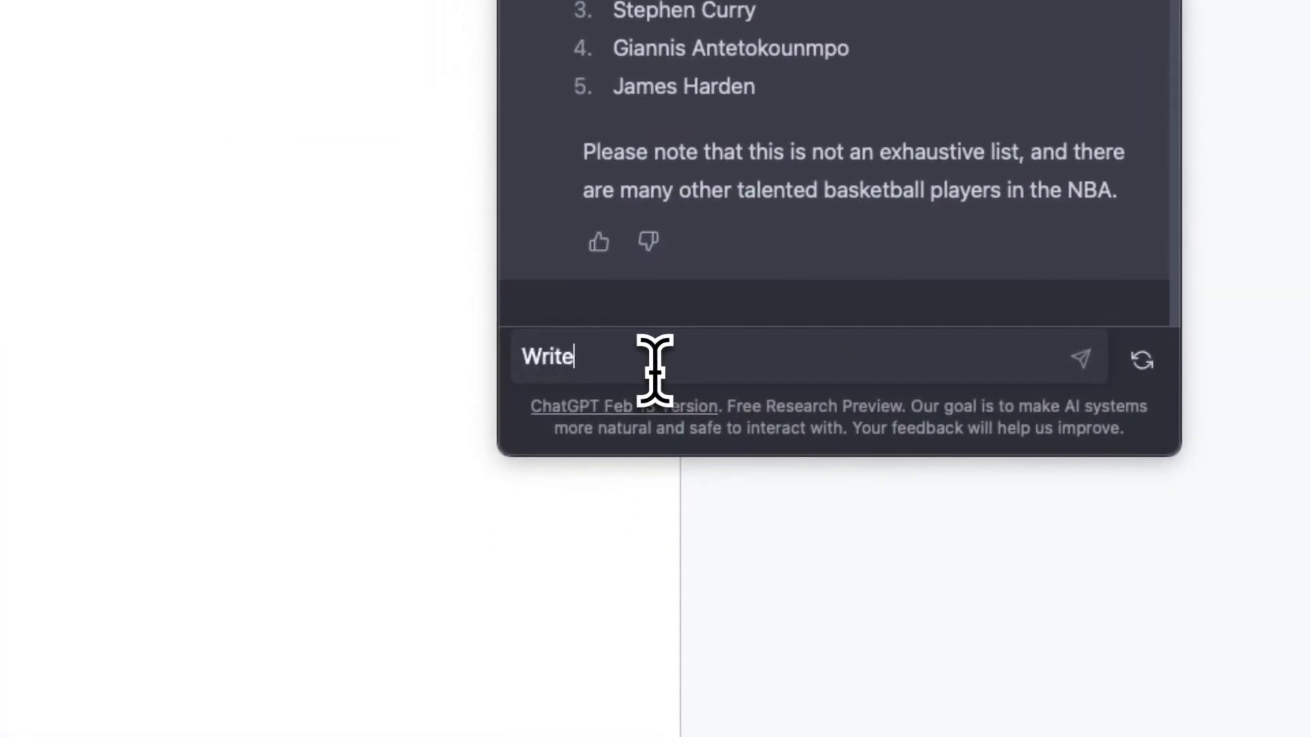
Step: Write a chat prompt asking for 'an introduction paragraph' in four sentences
type("an introduction paragraph in 4 senten")
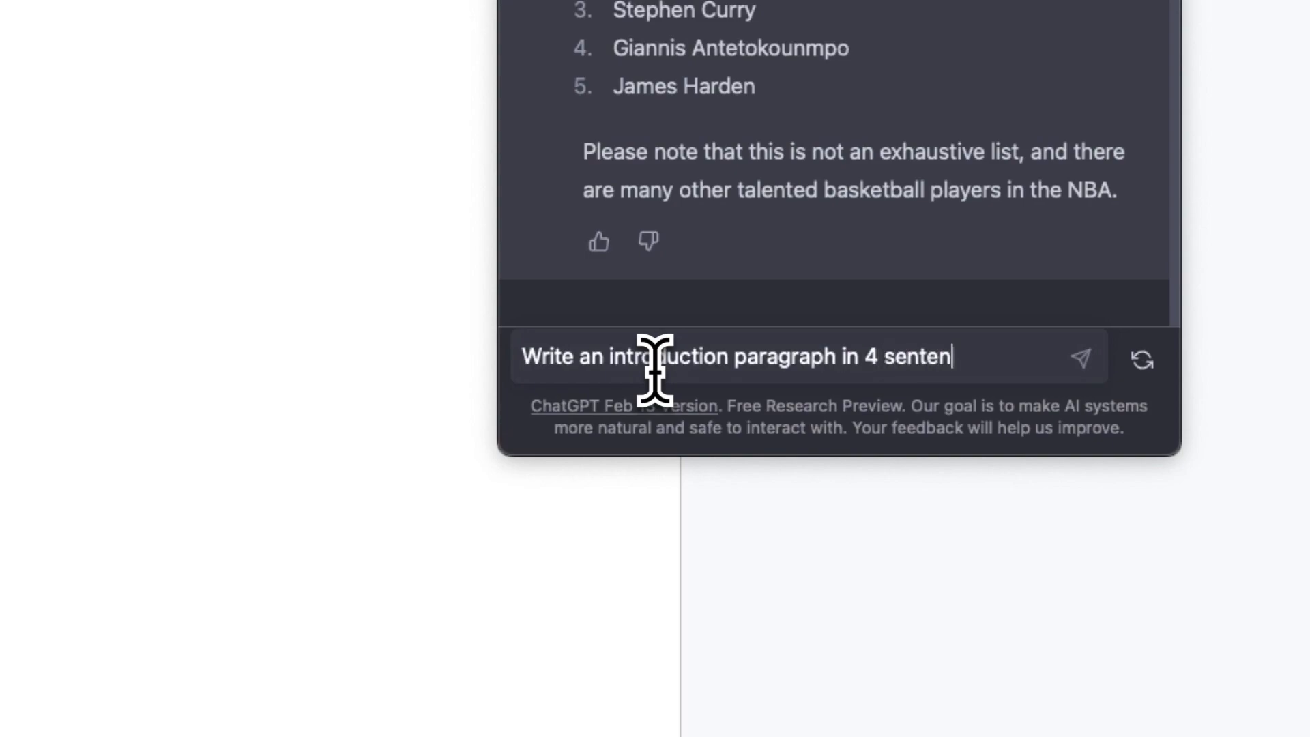
left_click(1080, 356)
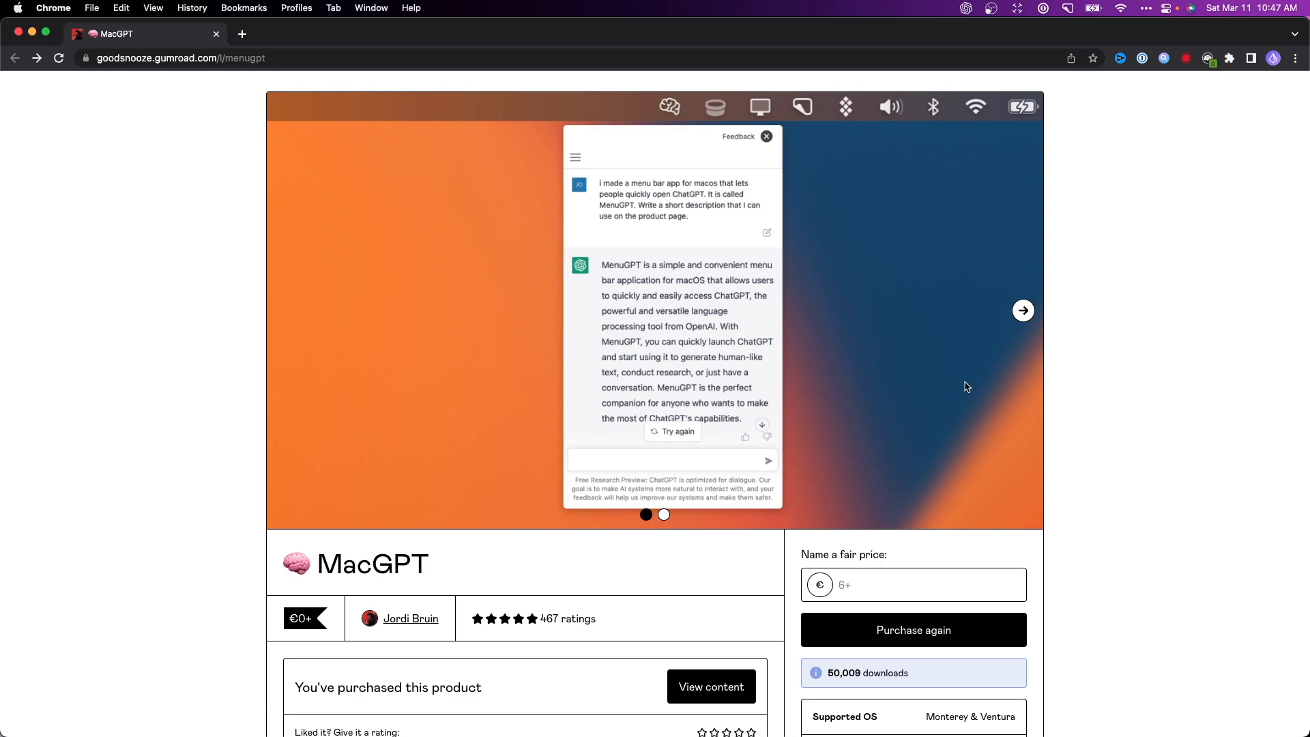
Step: Enter a €0 fair price for MacGPT on the Gumroad 'Name a fair price' field
scroll("down", 3)
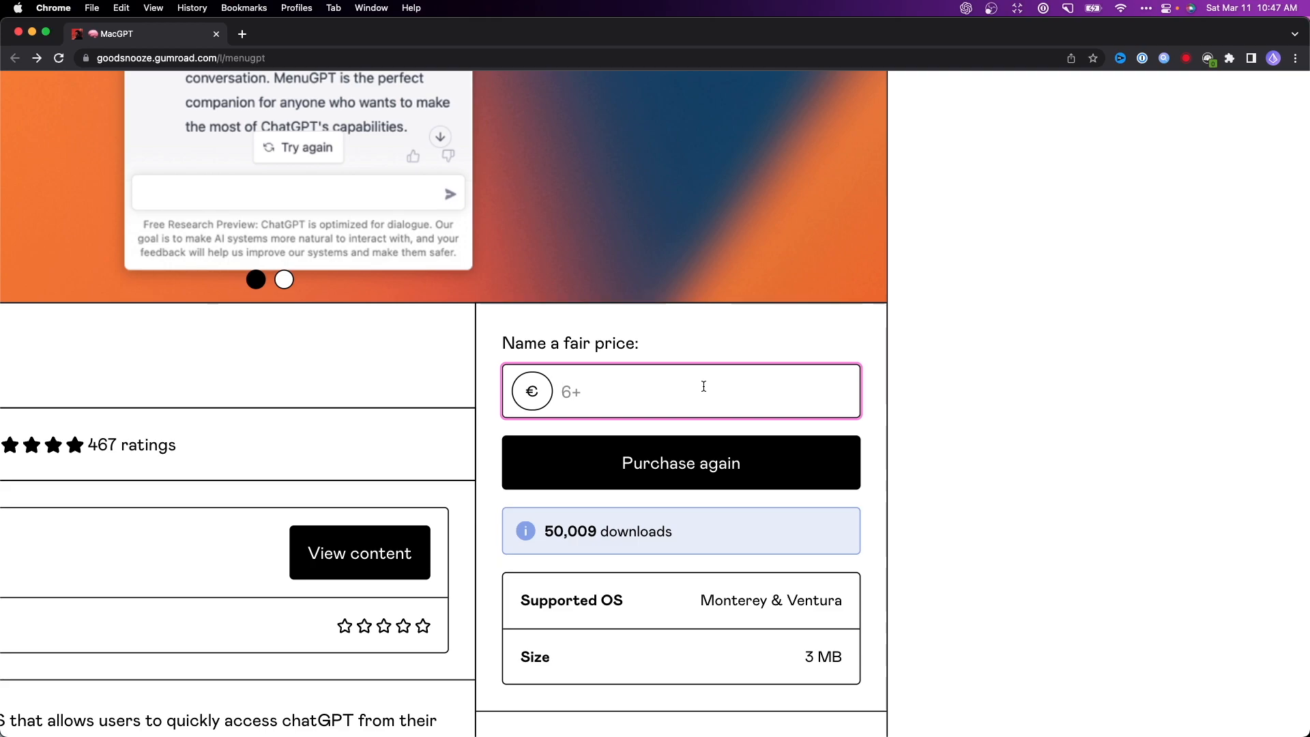
type("0")
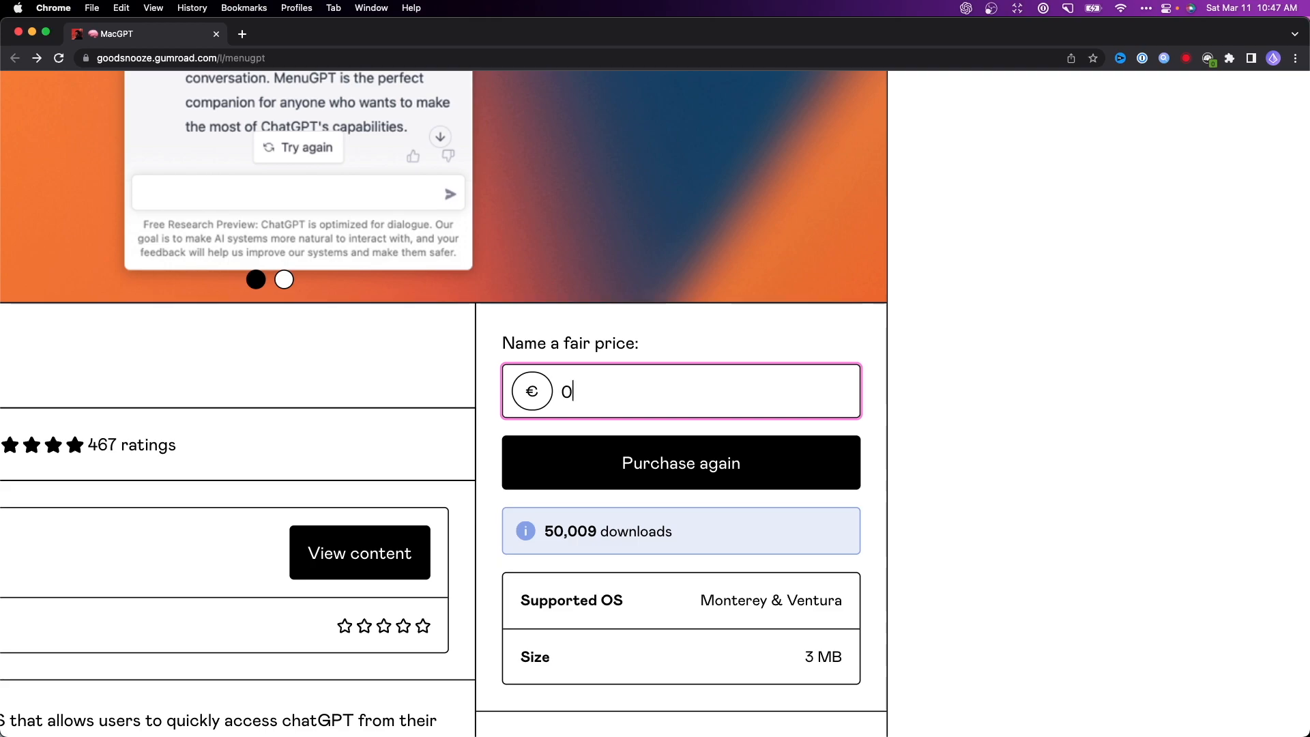
type("2")
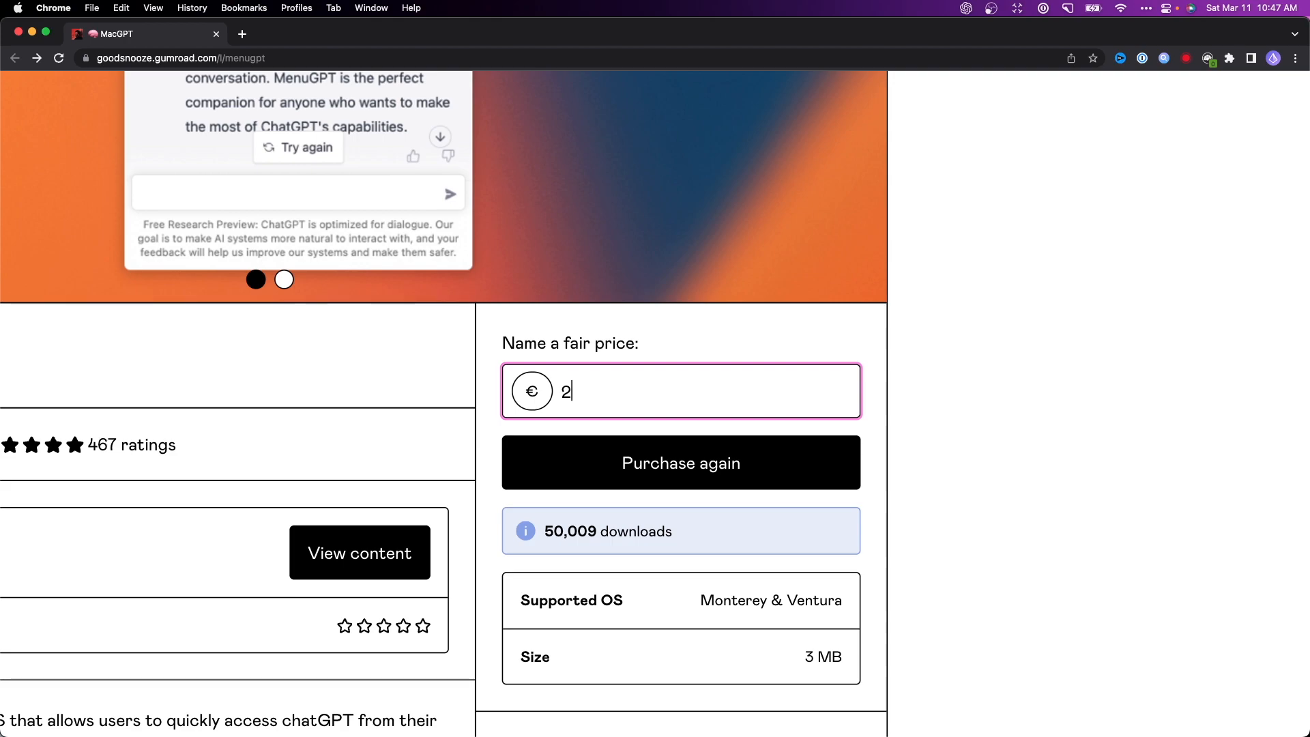
type("0")
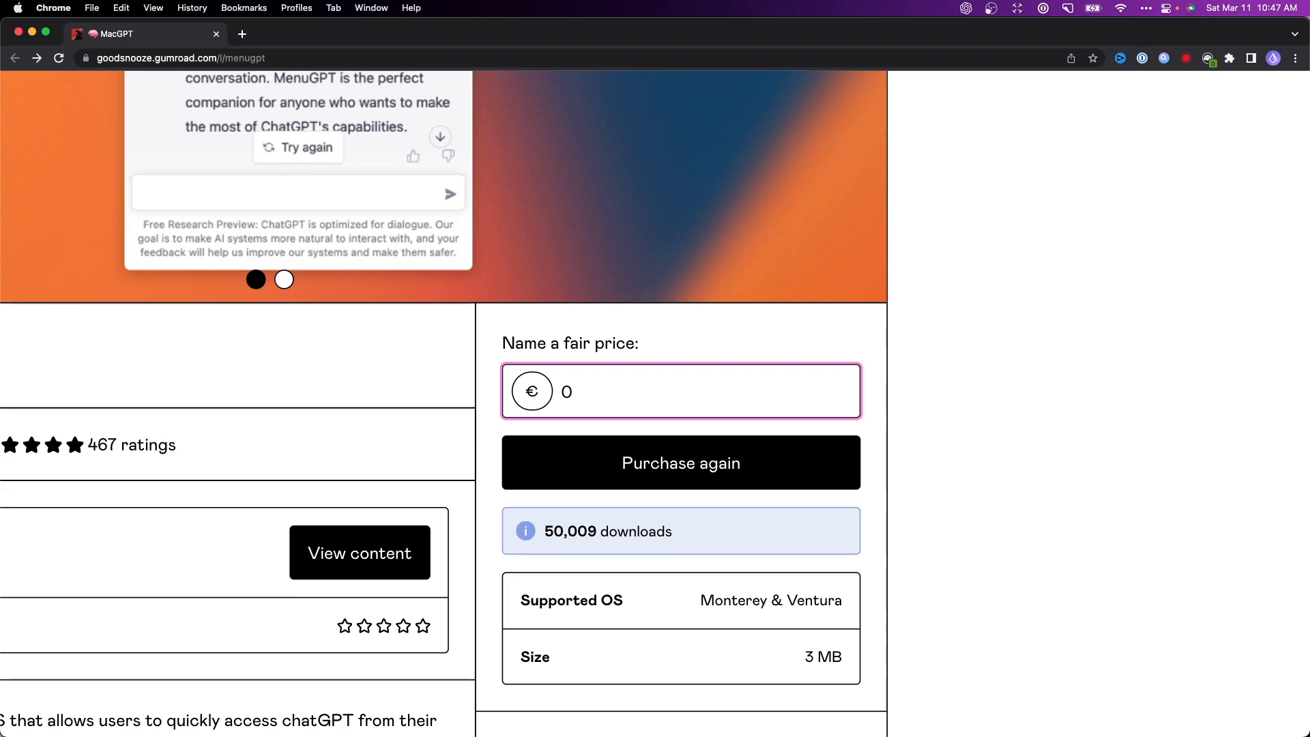
mouse_move(662, 385)
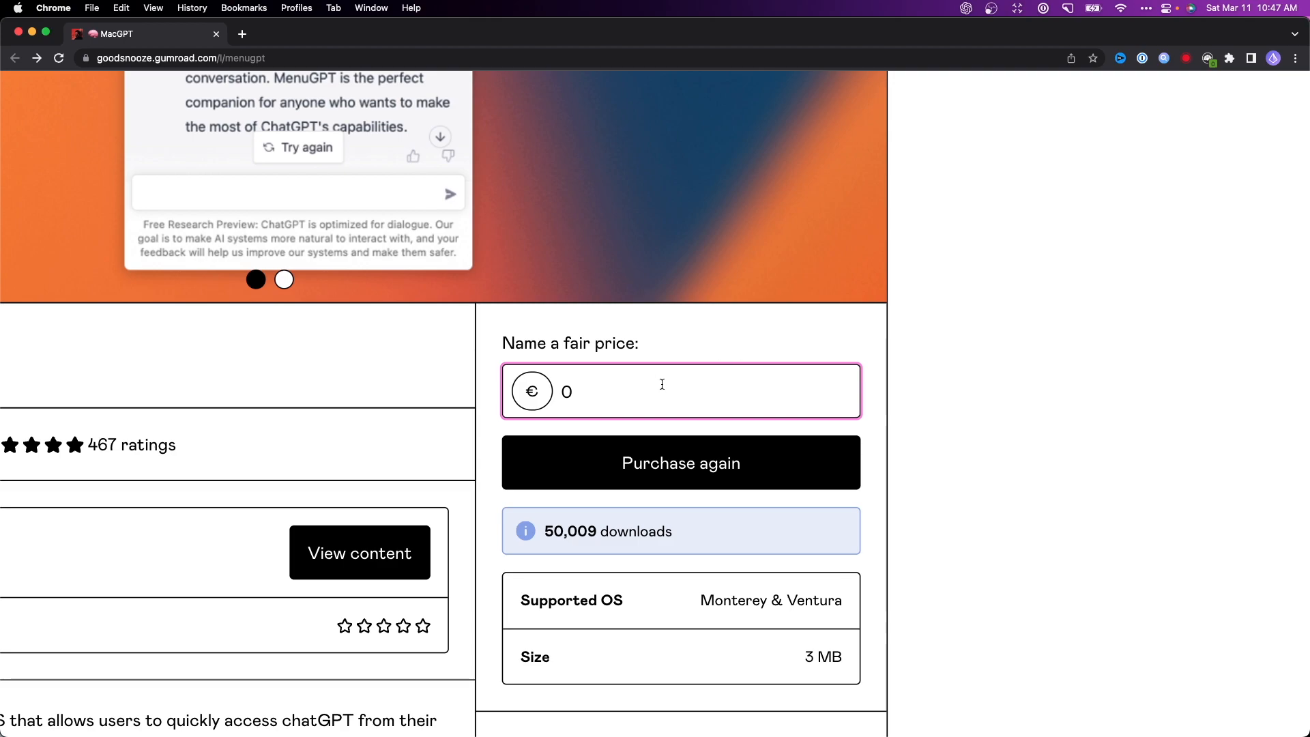
scroll("down", 3)
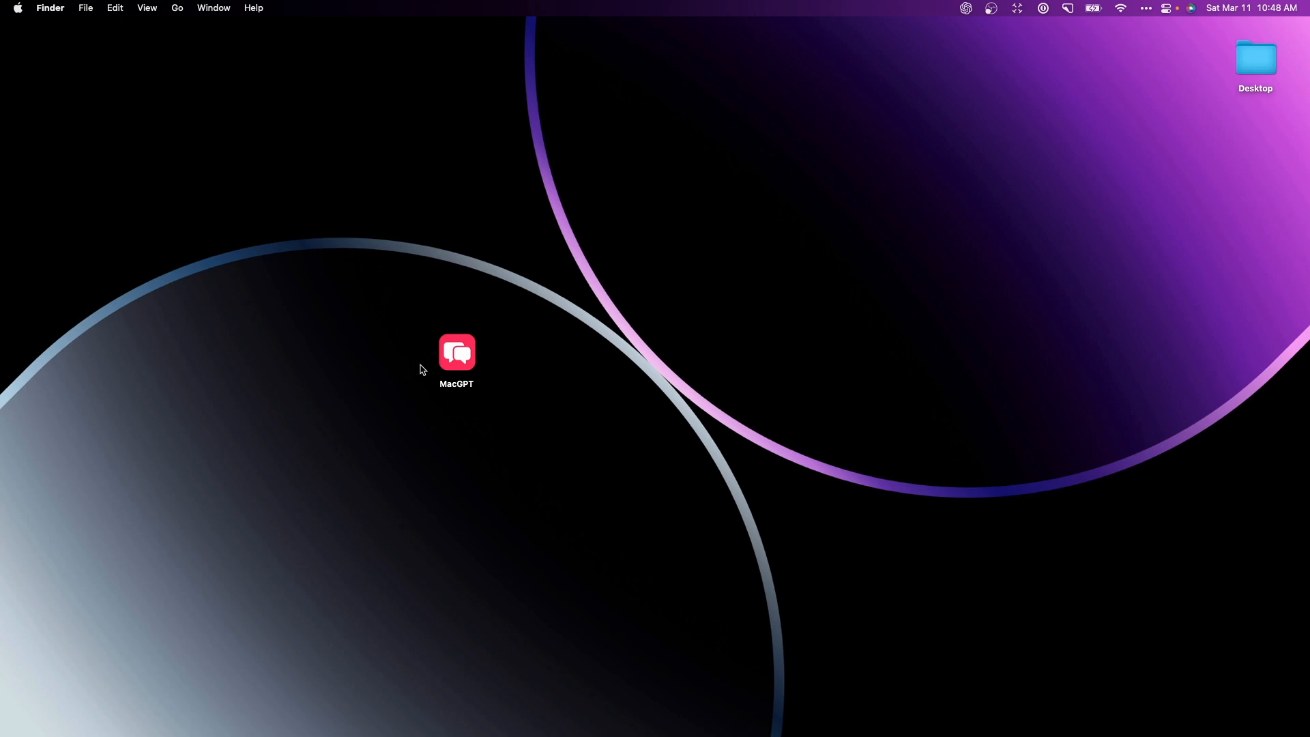
mouse_move(485, 338)
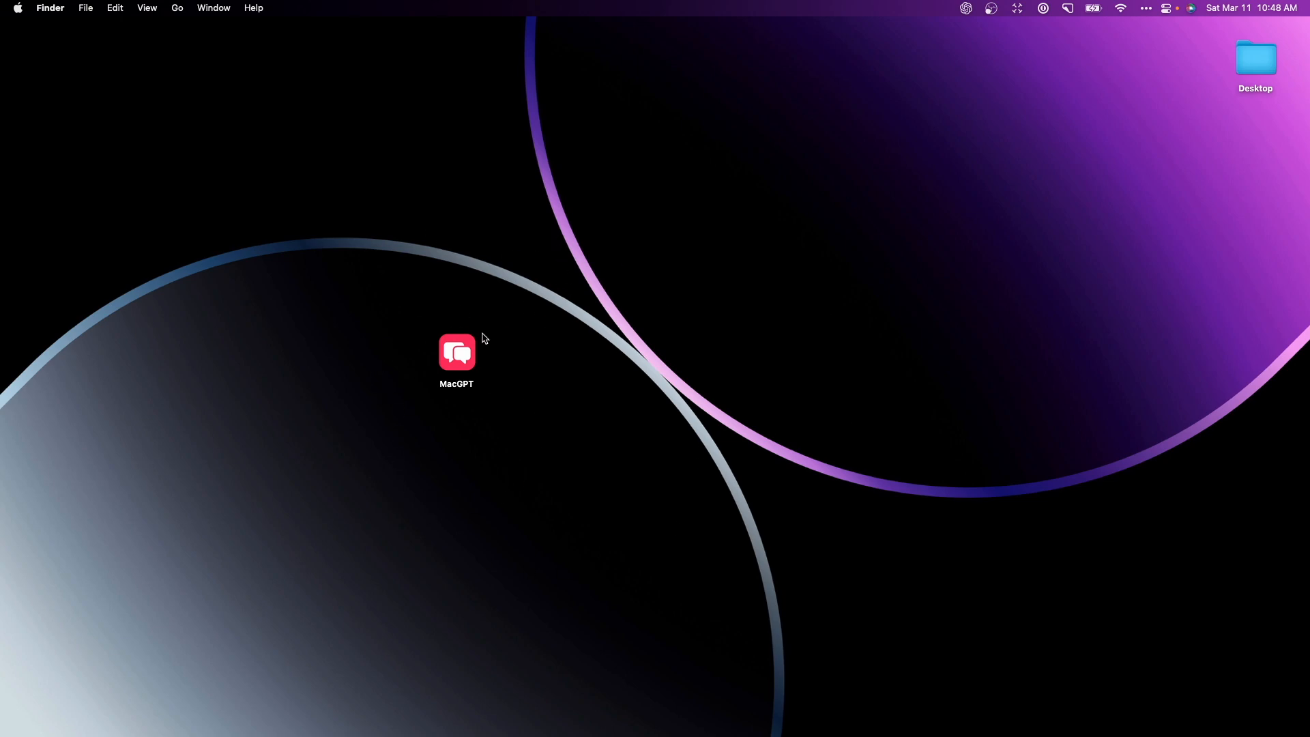
Step: Launch the MacGPT app from the desktop so its ChatGPT welcome screen appears
left_click(456, 351)
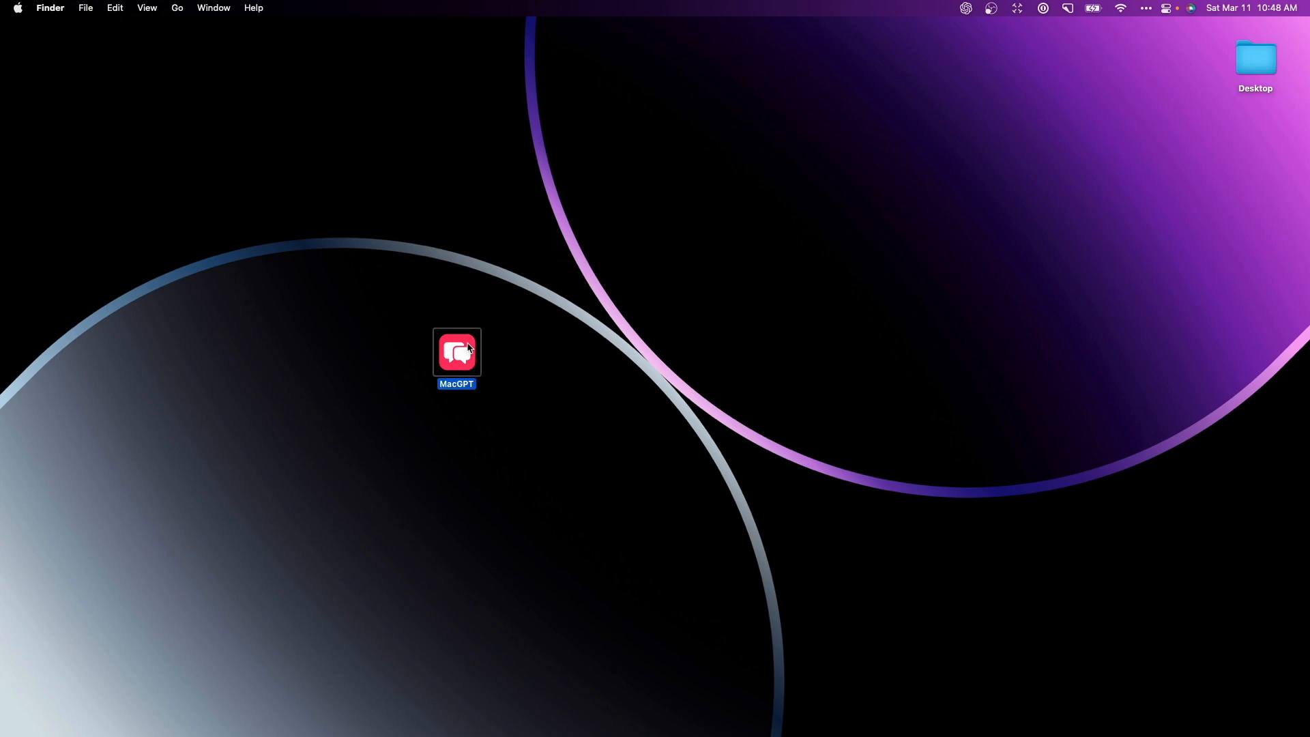
double_click(456, 352)
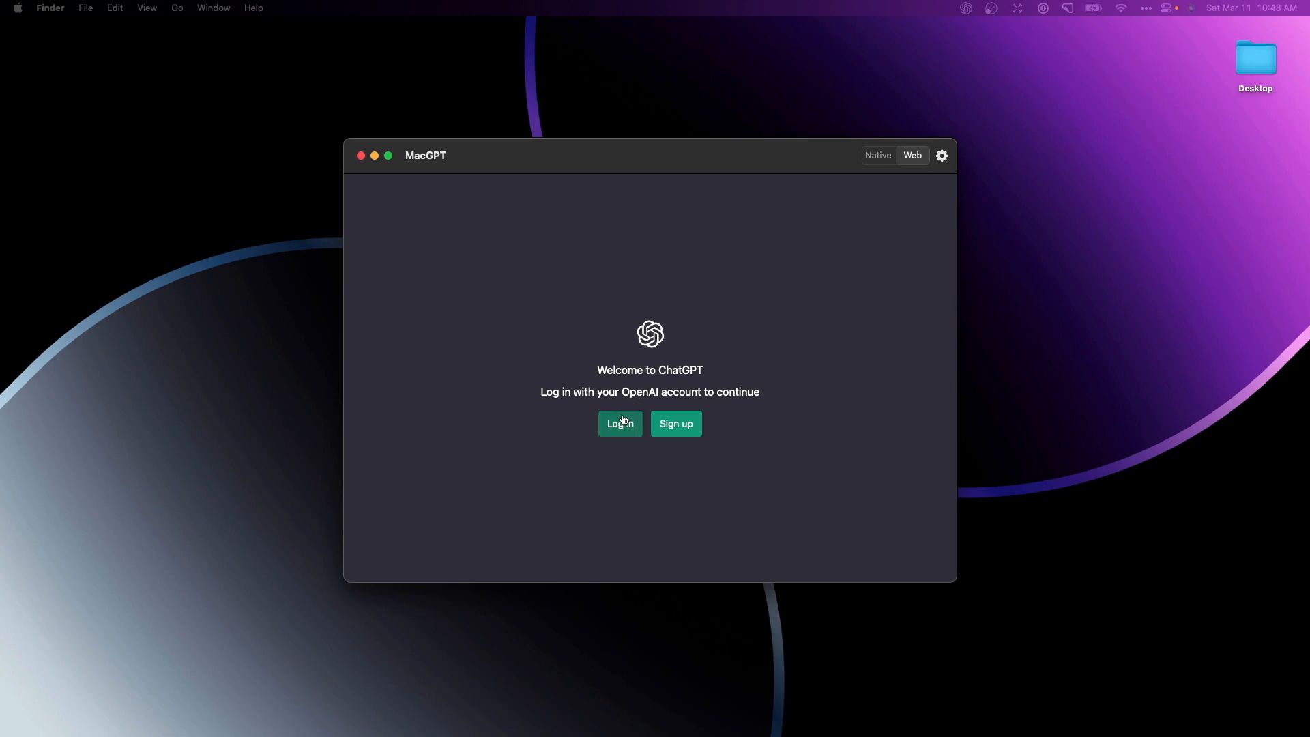
Step: Sign in to ChatGPT with a Google account, close the window and relaunch MacGPT into the menu bar
left_click(620, 424)
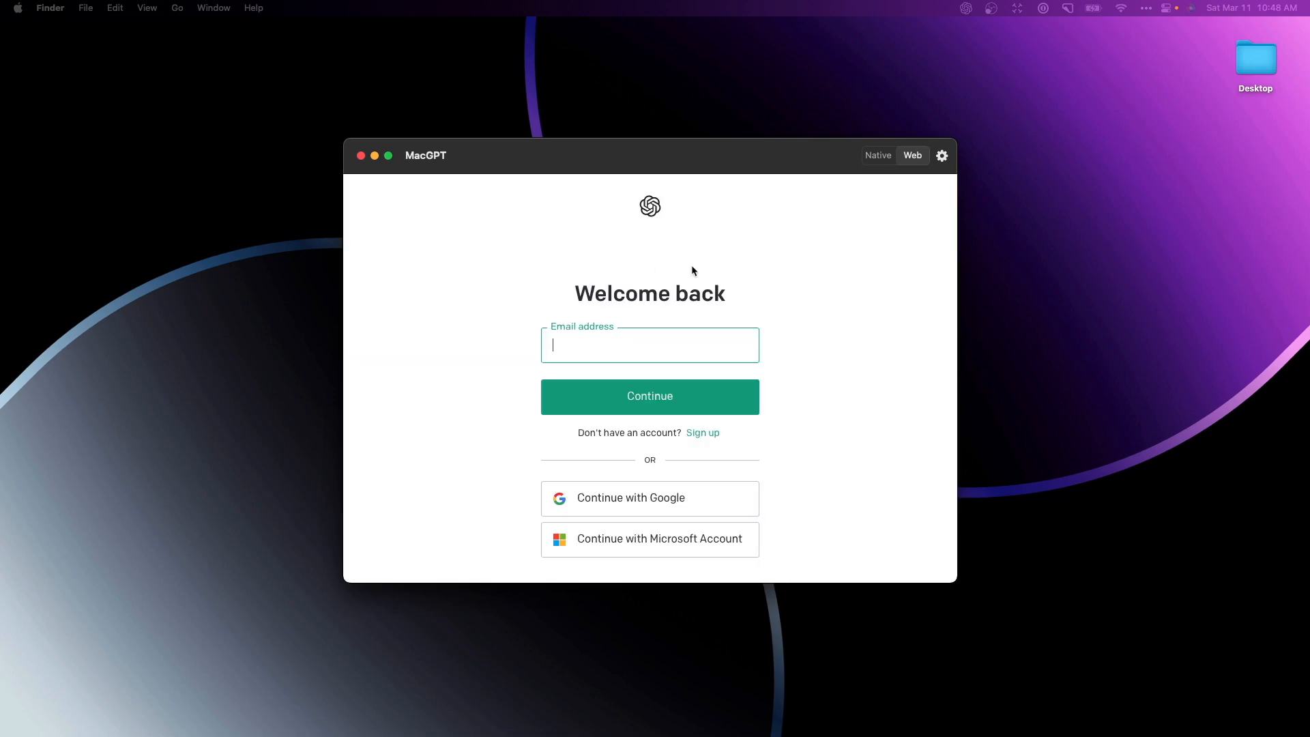
mouse_move(666, 497)
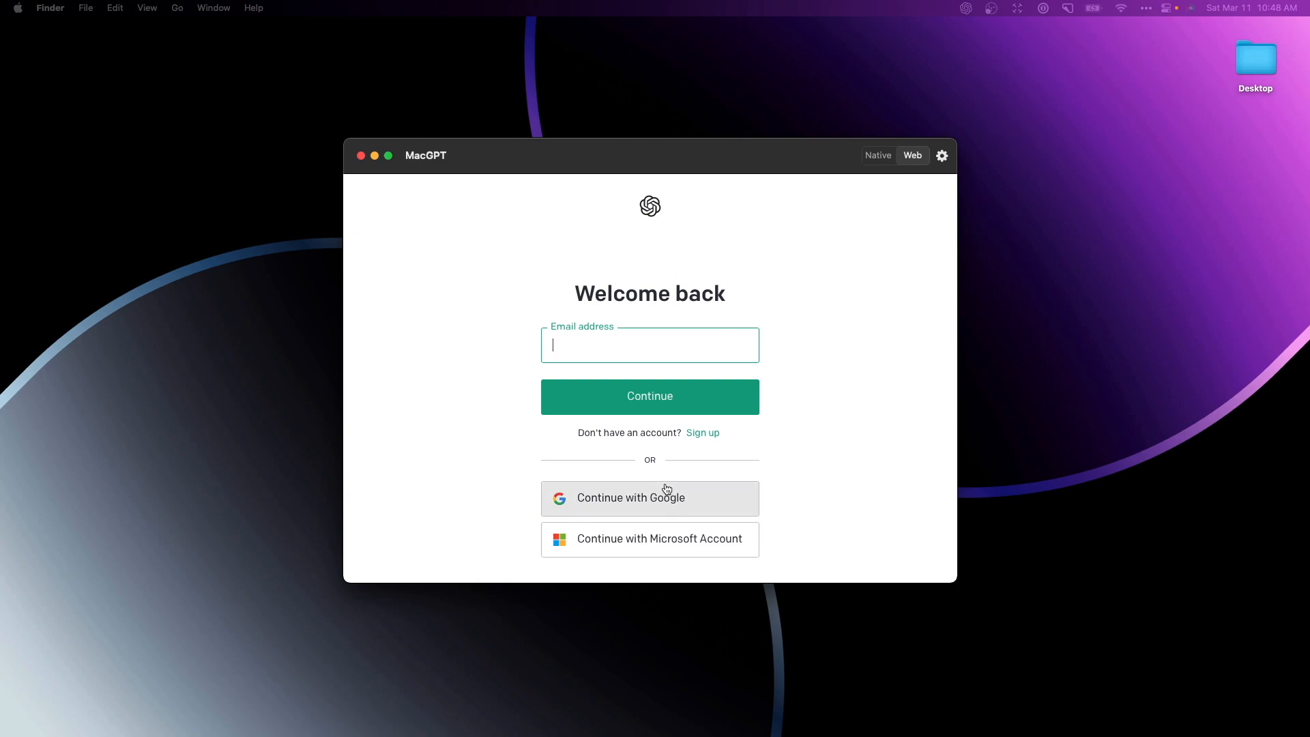
left_click(650, 395)
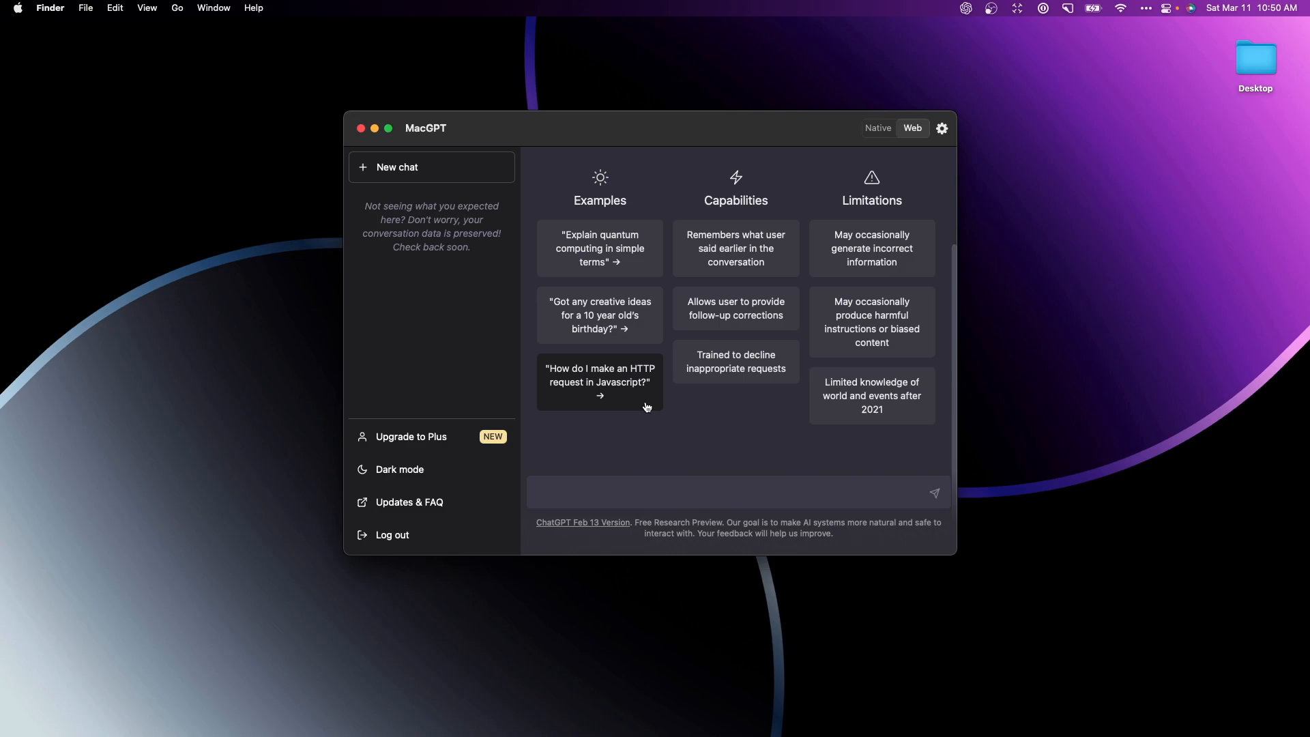
mouse_move(539, 258)
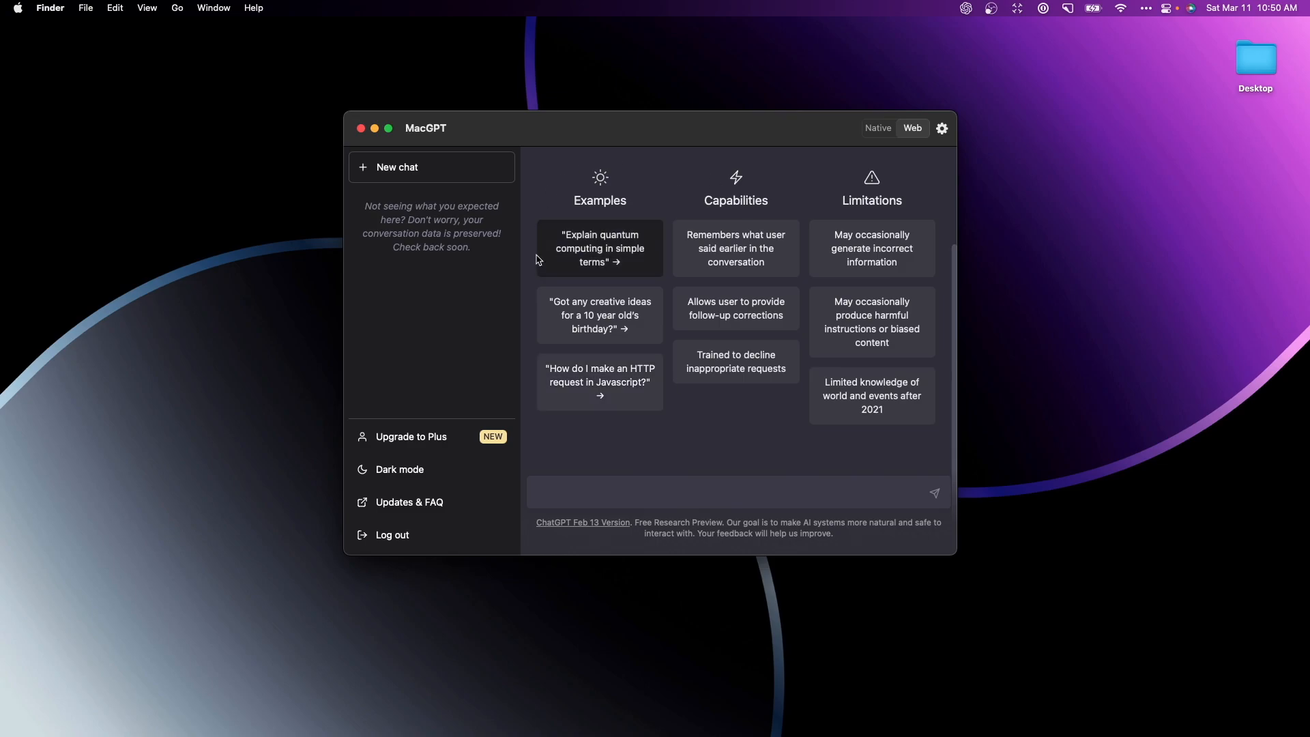
left_click(360, 129)
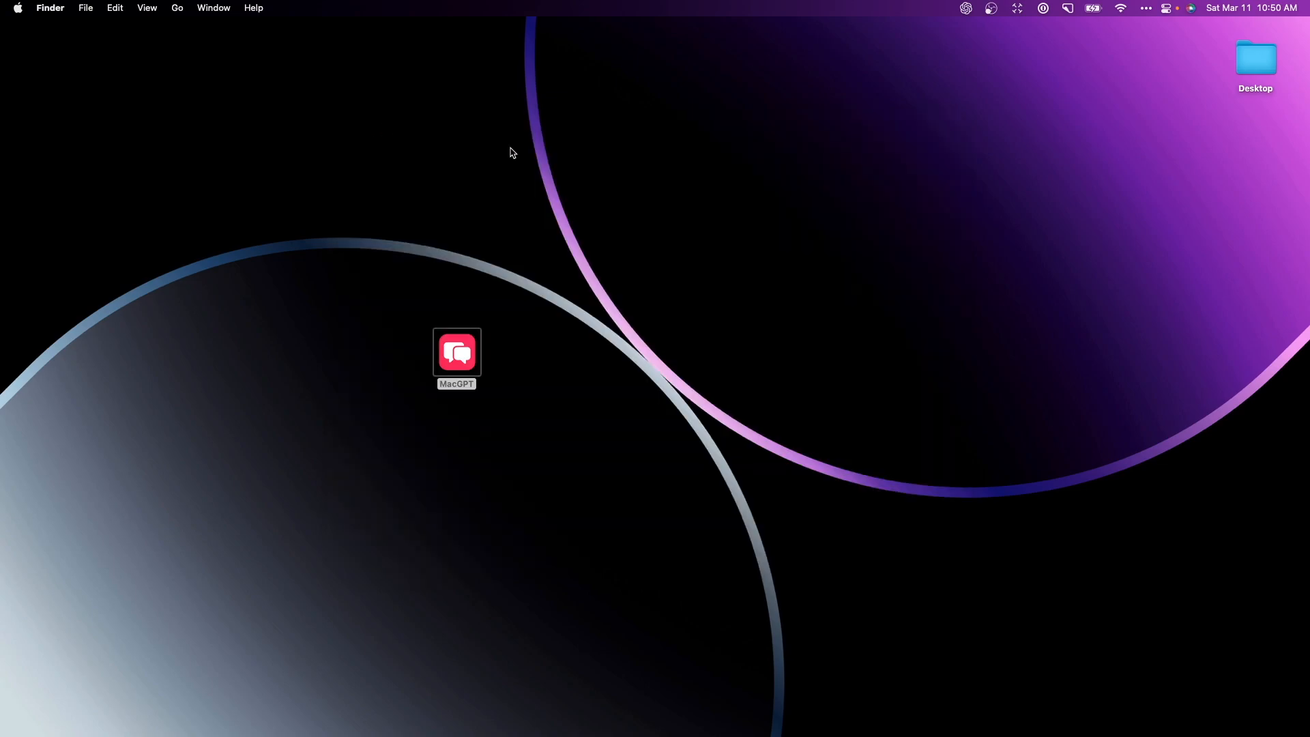
left_click(455, 352)
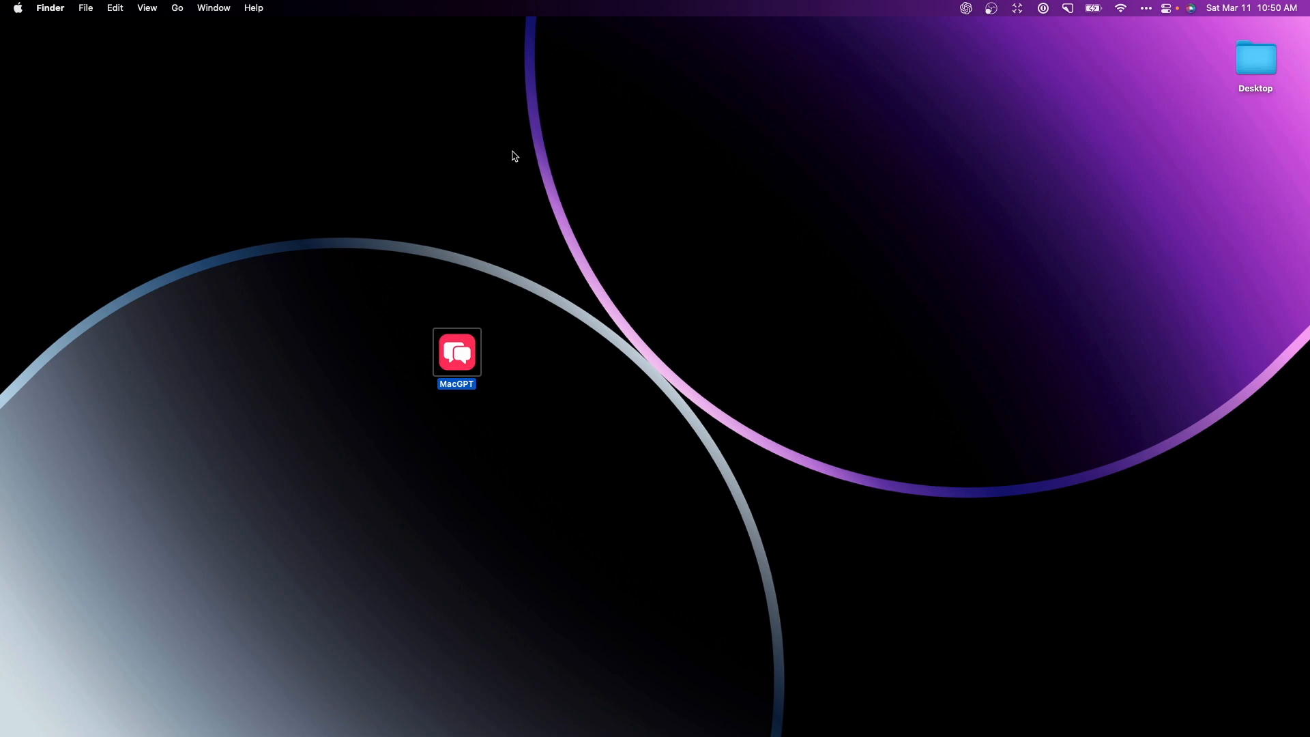
left_click(901, 62)
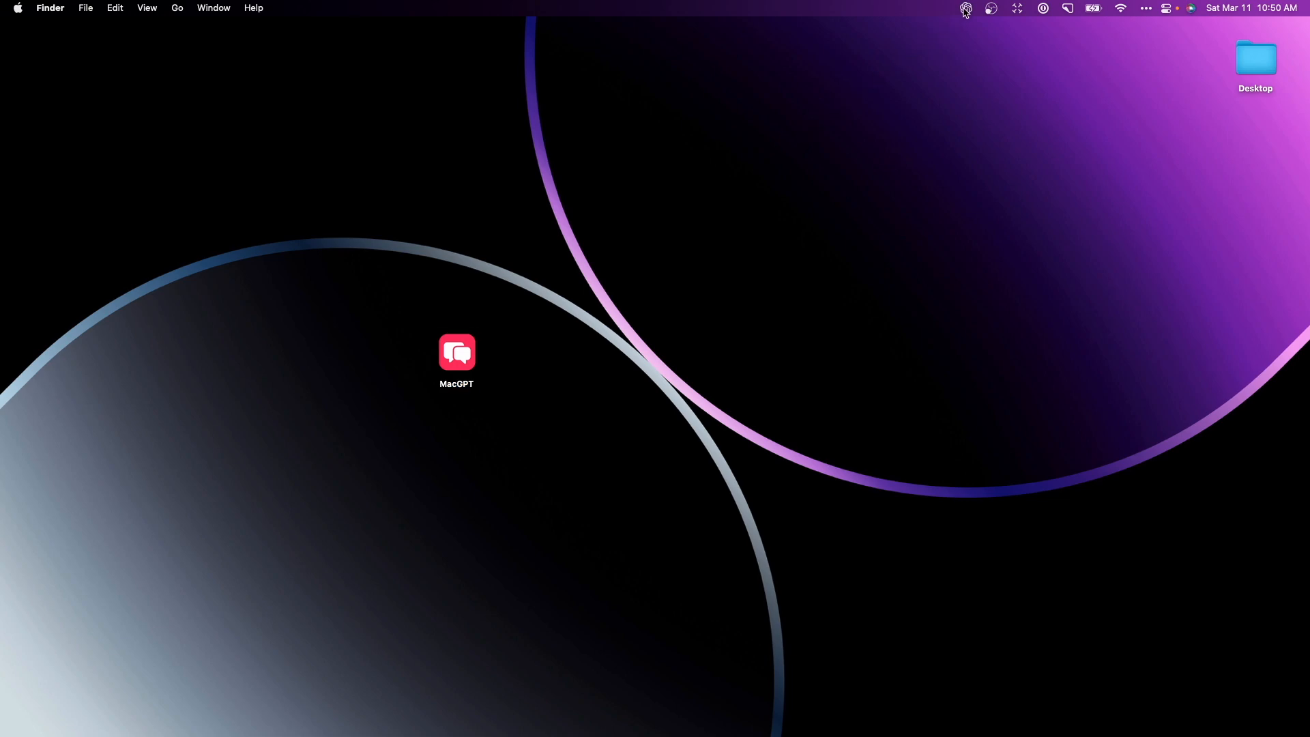
Step: Ask the MacGPT menu-bar chat 'Give me a list' and dismiss the popover
left_click(965, 8)
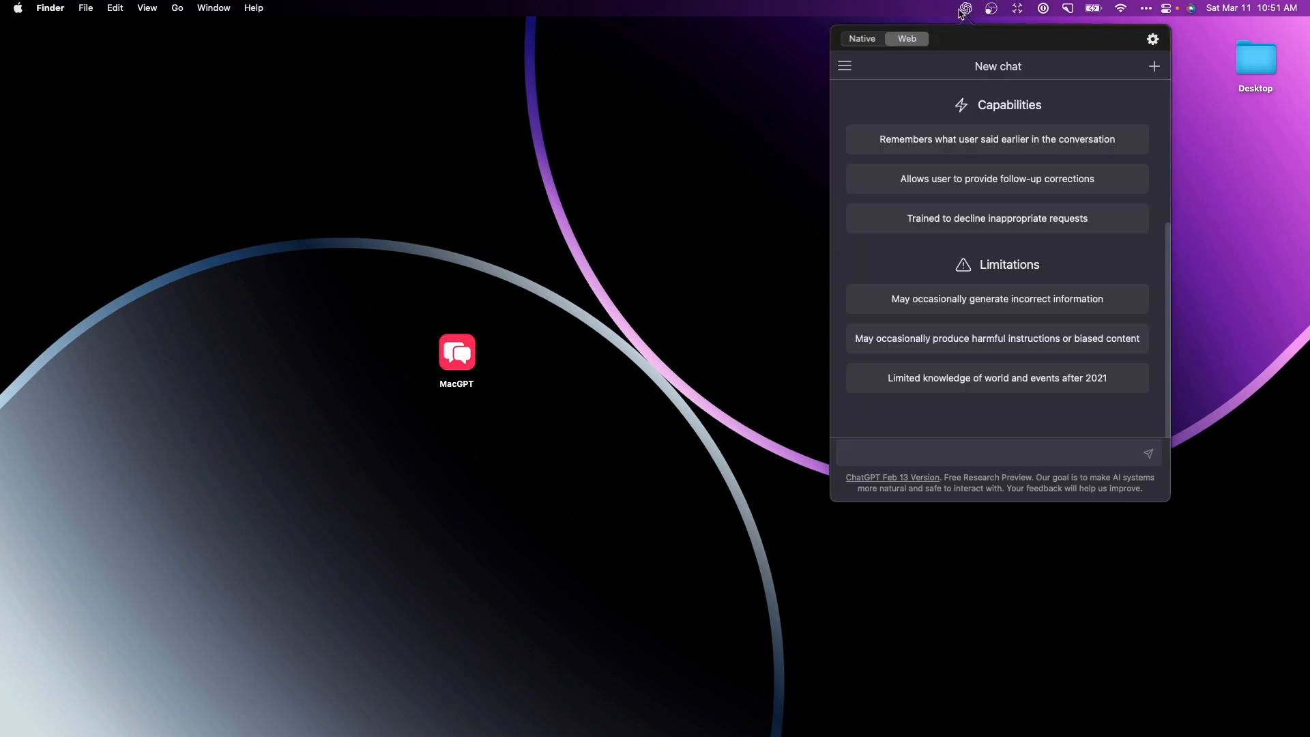
mouse_move(965, 8)
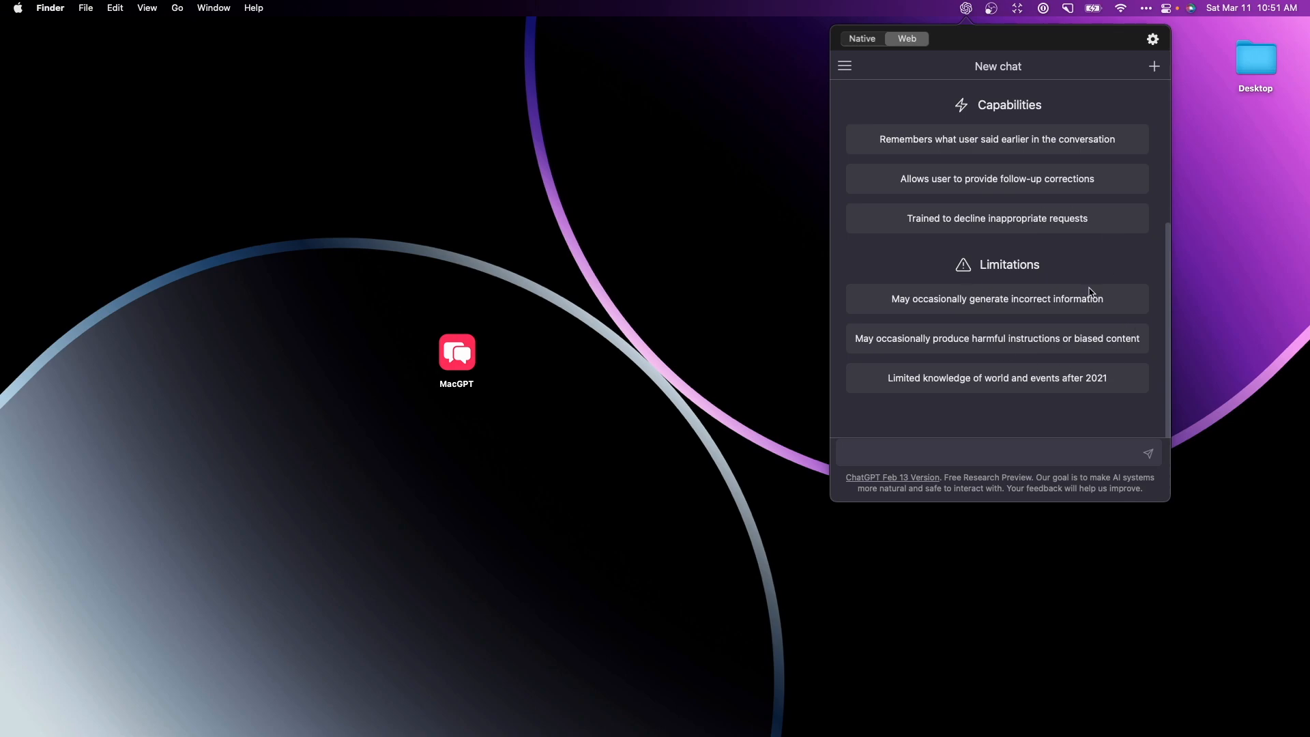
mouse_move(969, 355)
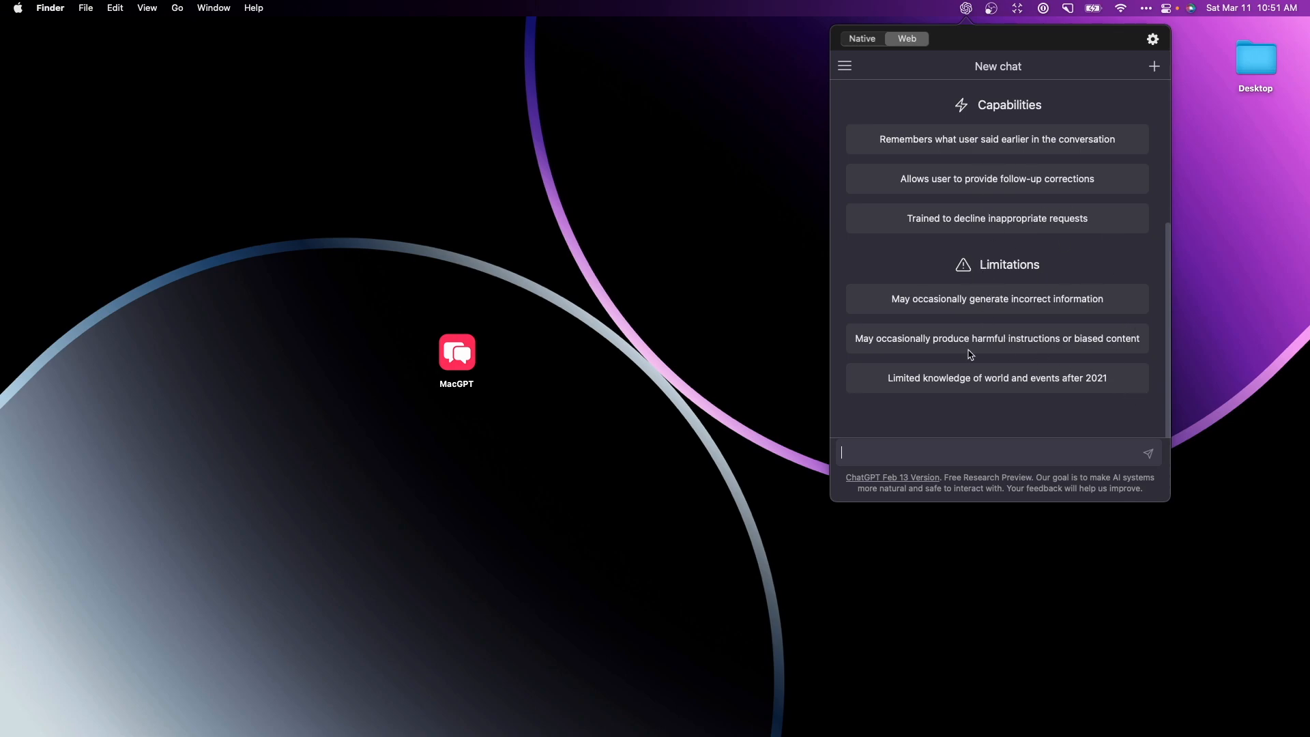
type("Give me a list")
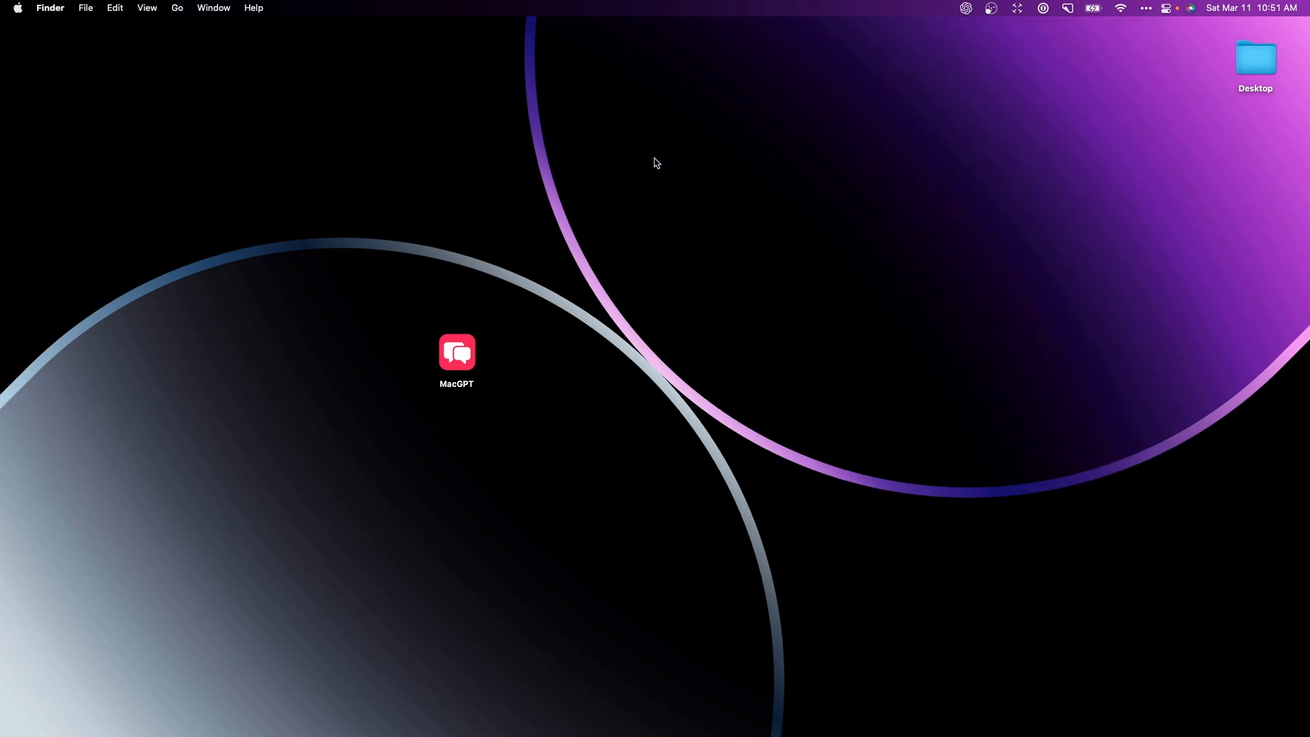
Step: Reopen the Fruit List chat from the menu bar over the blank Google Doc
left_click(967, 8)
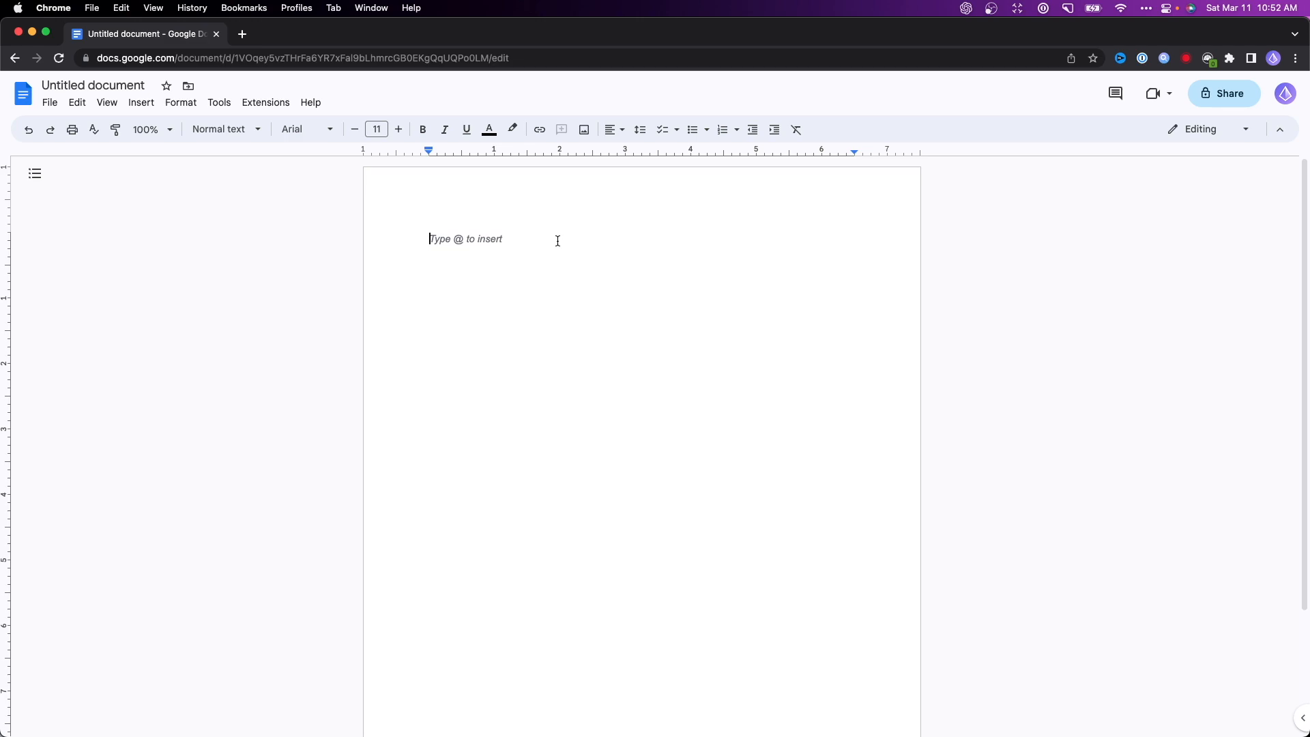
mouse_move(917, 52)
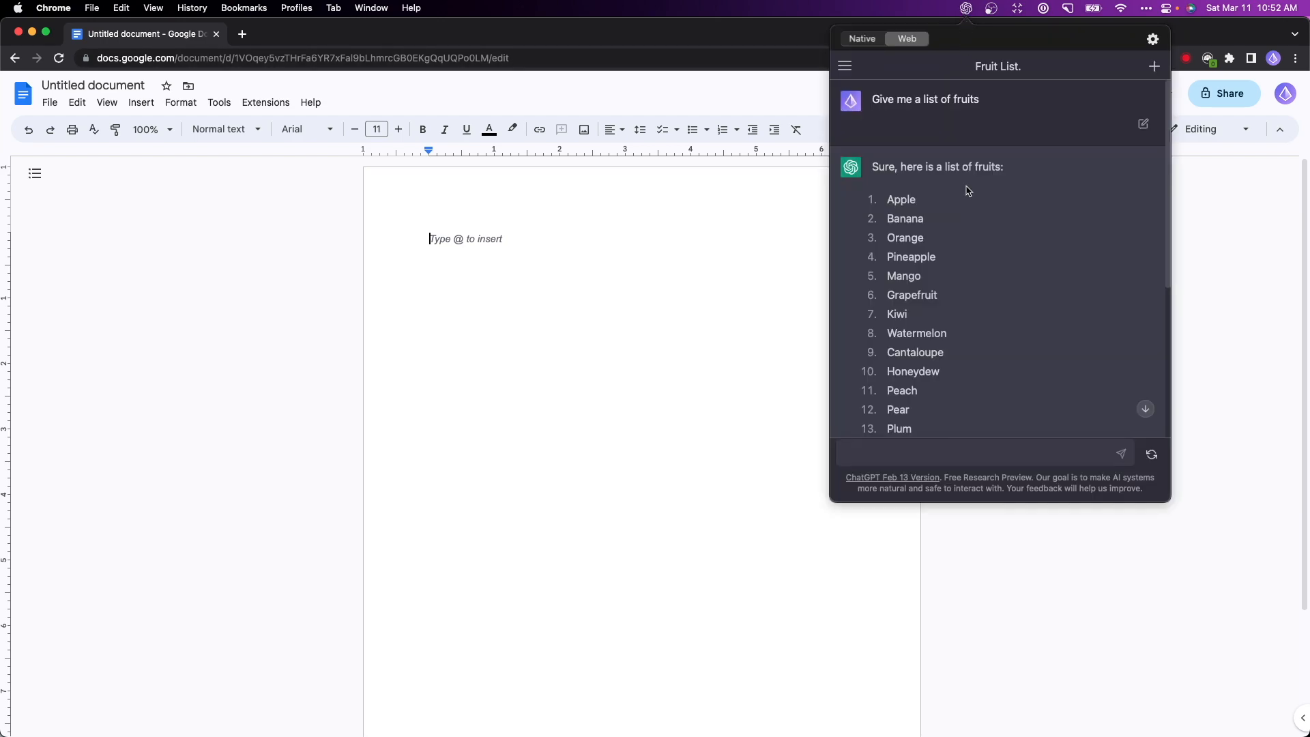
Step: Send 'Write me an introduction to a research paper on fruit' and copy the reply
type("Write me an introduction to a research paper on")
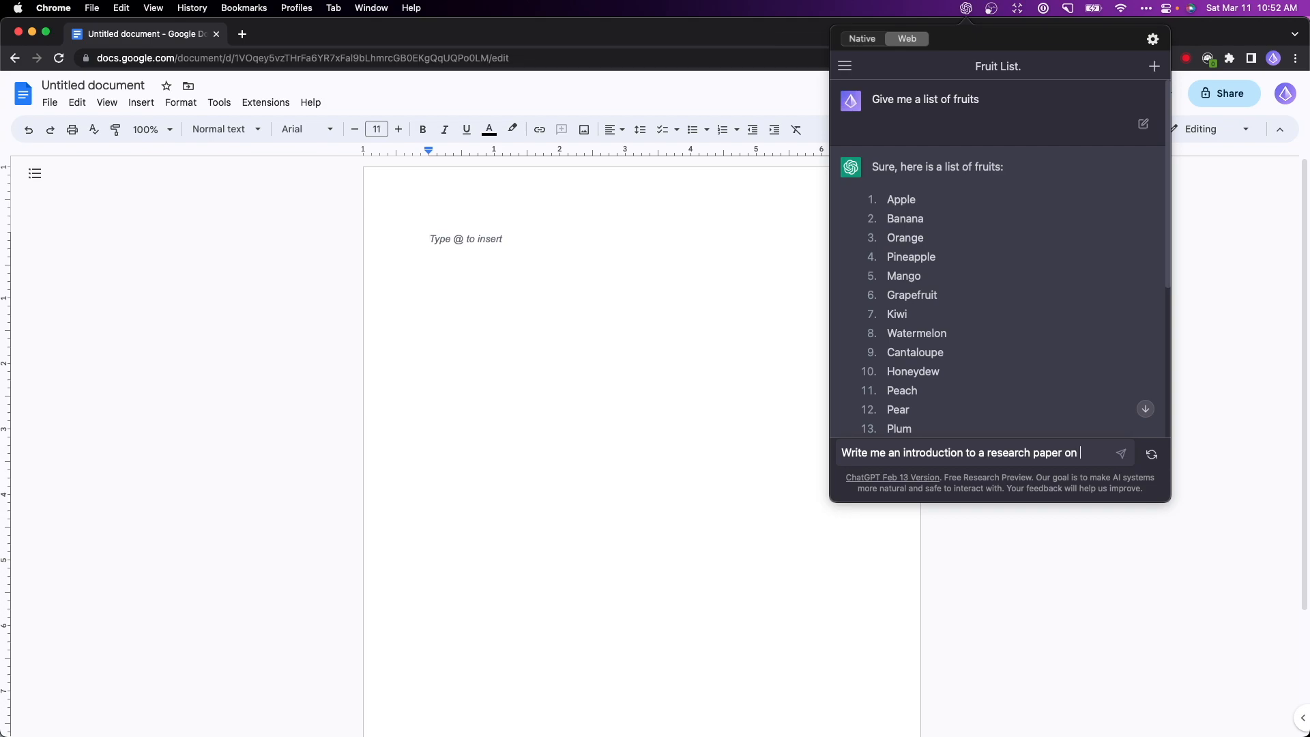
left_click(1120, 454)
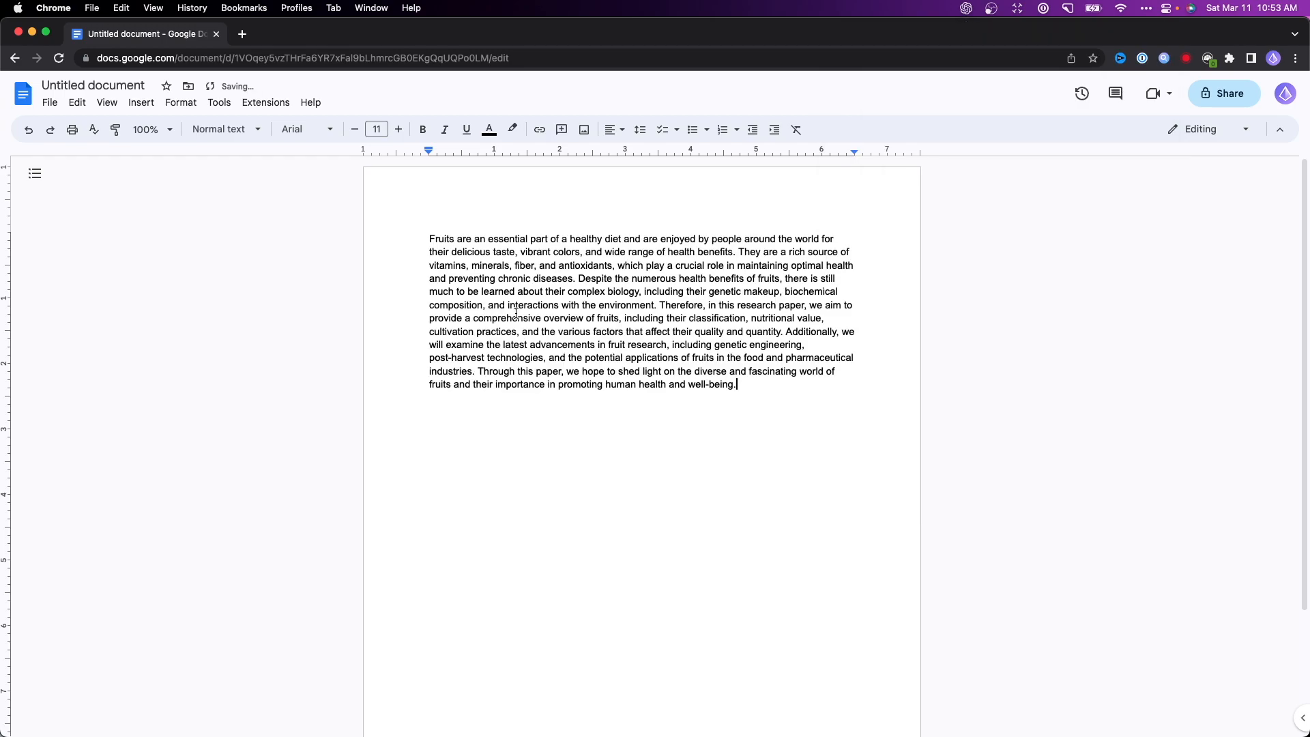
mouse_move(731, 421)
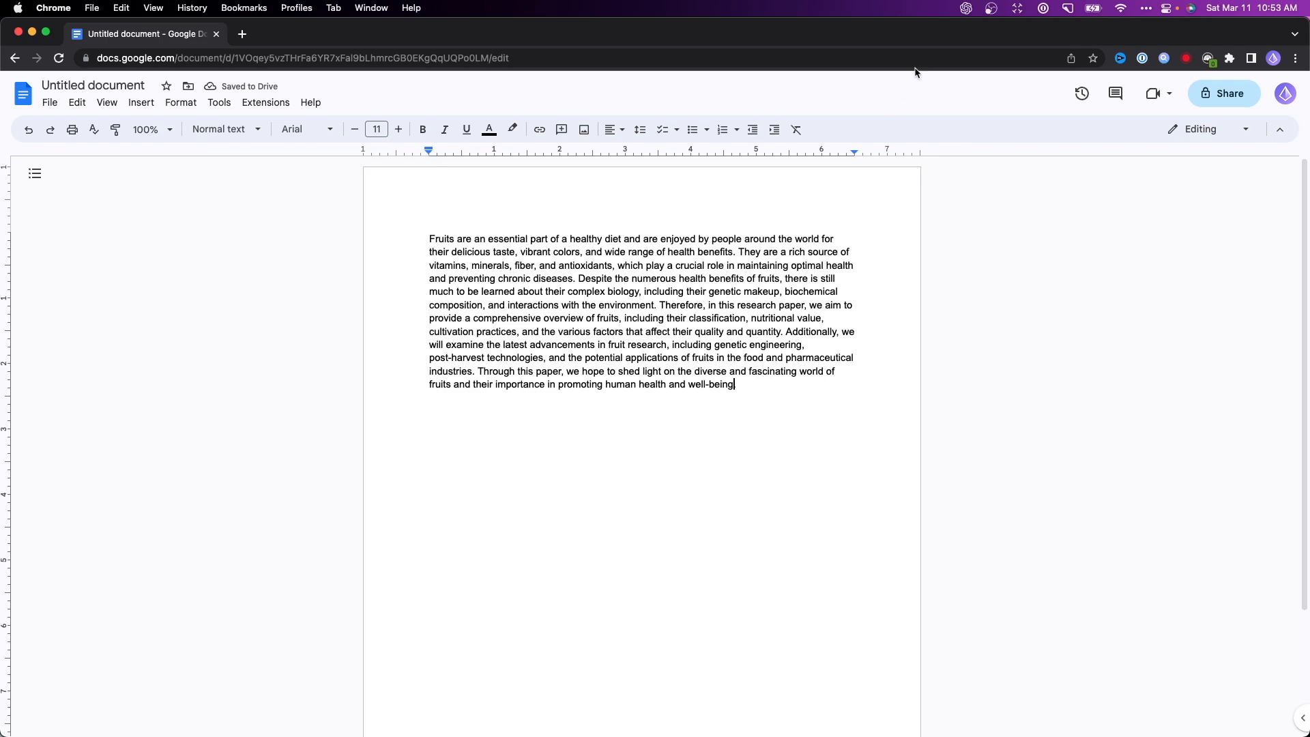
Step: Bring the MacGPT chat back over the document showing the pasted fruit introduction
left_click(967, 9)
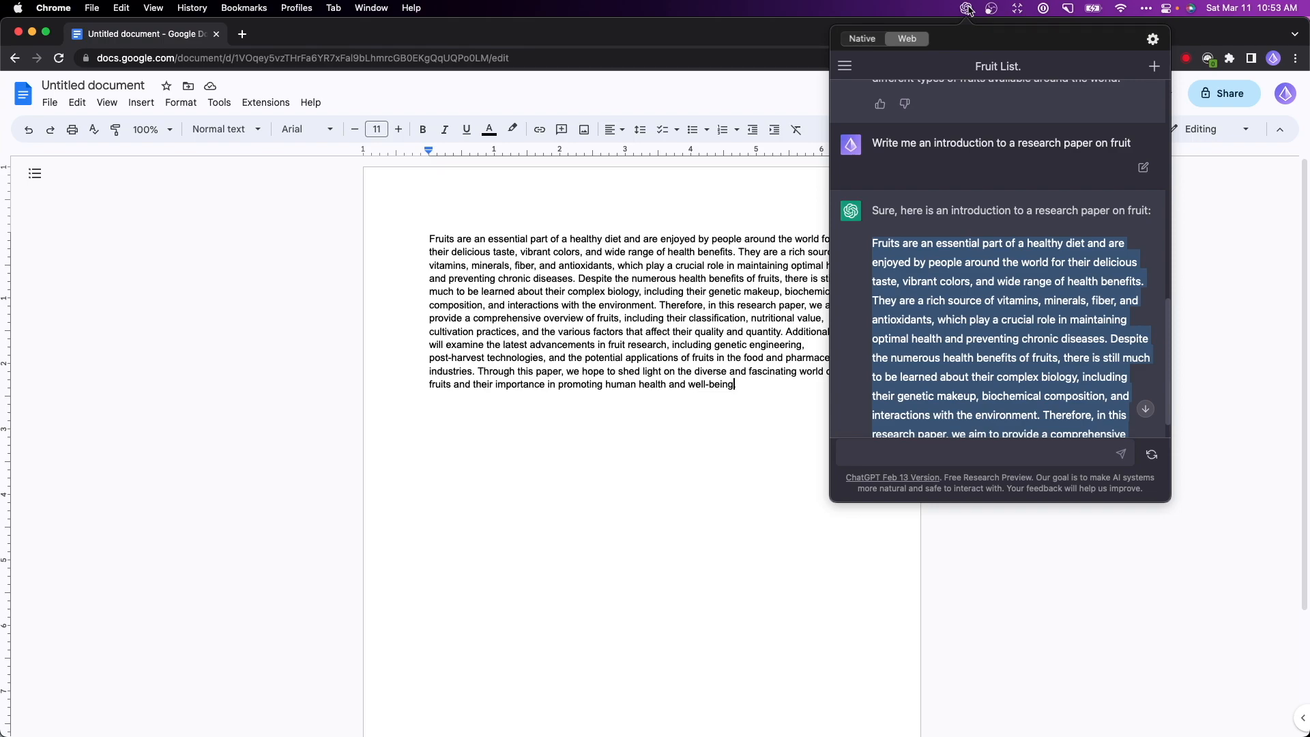
mouse_move(1153, 40)
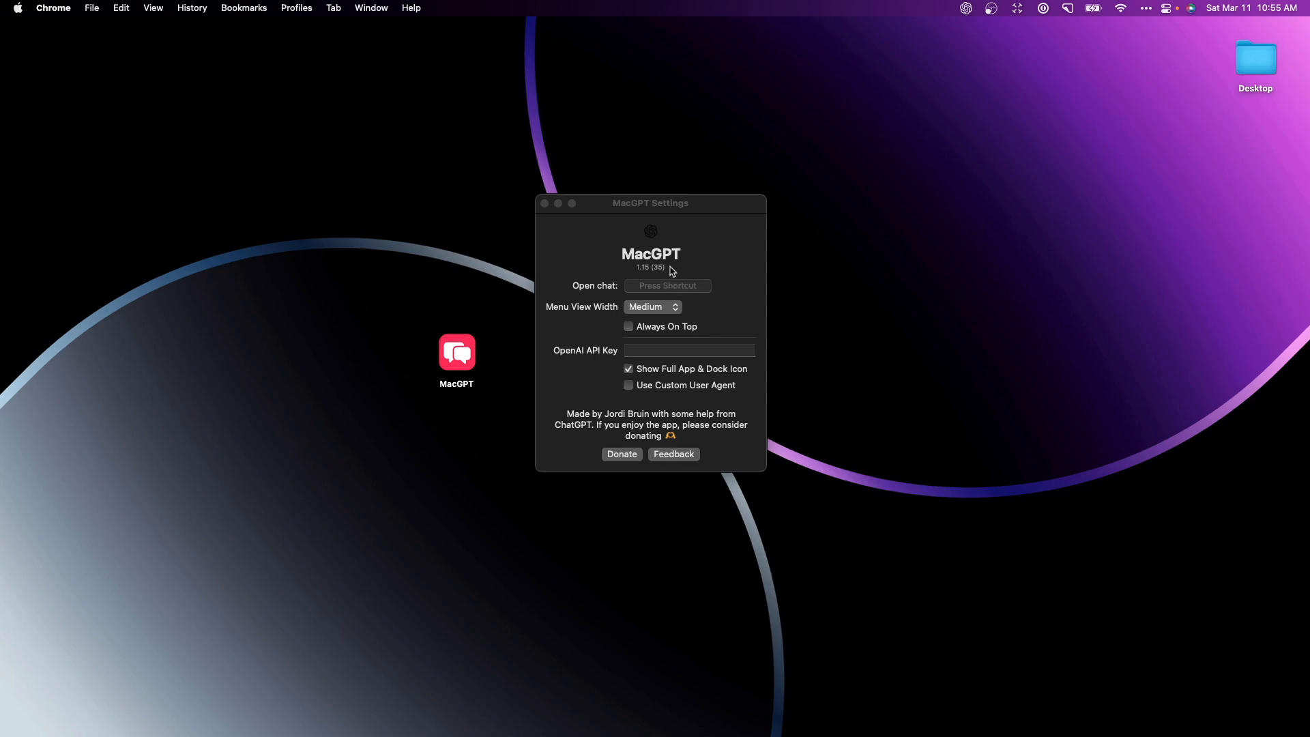
Step: Review the MacGPT Settings options and return to the fruit chat
left_click(544, 204)
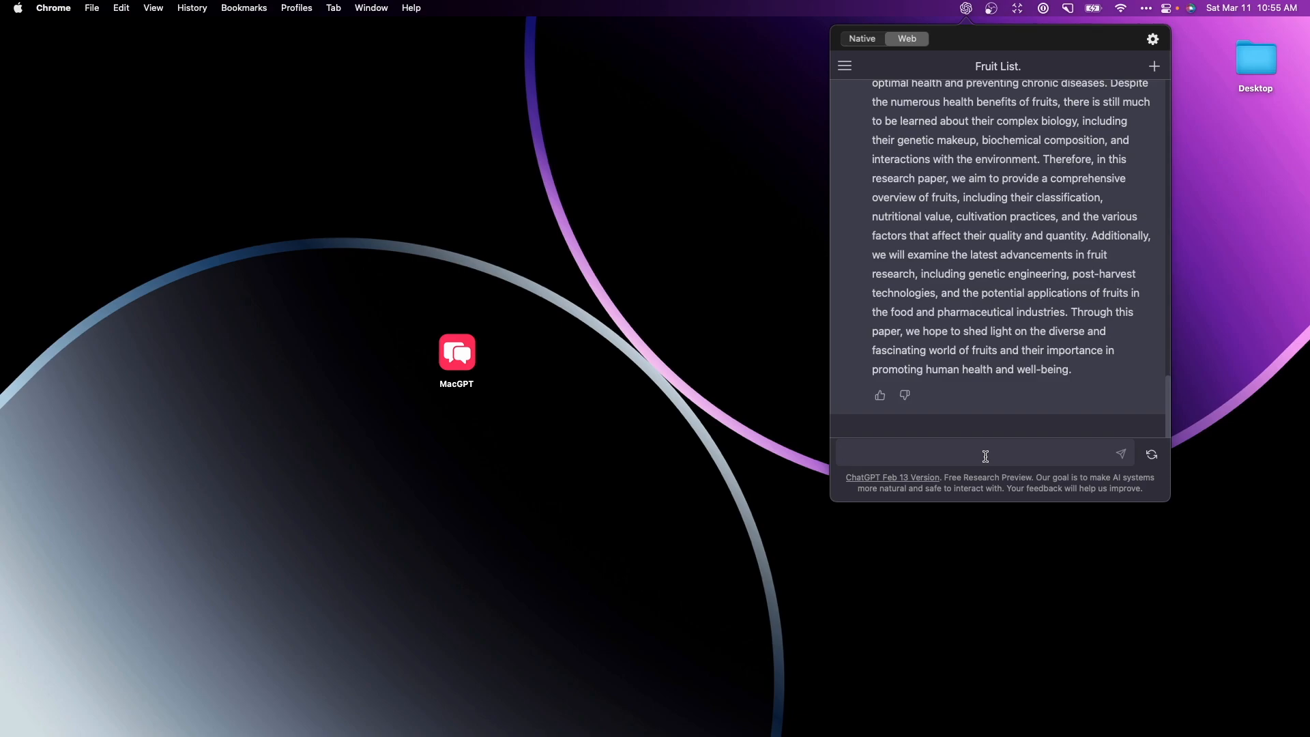
mouse_move(1067, 80)
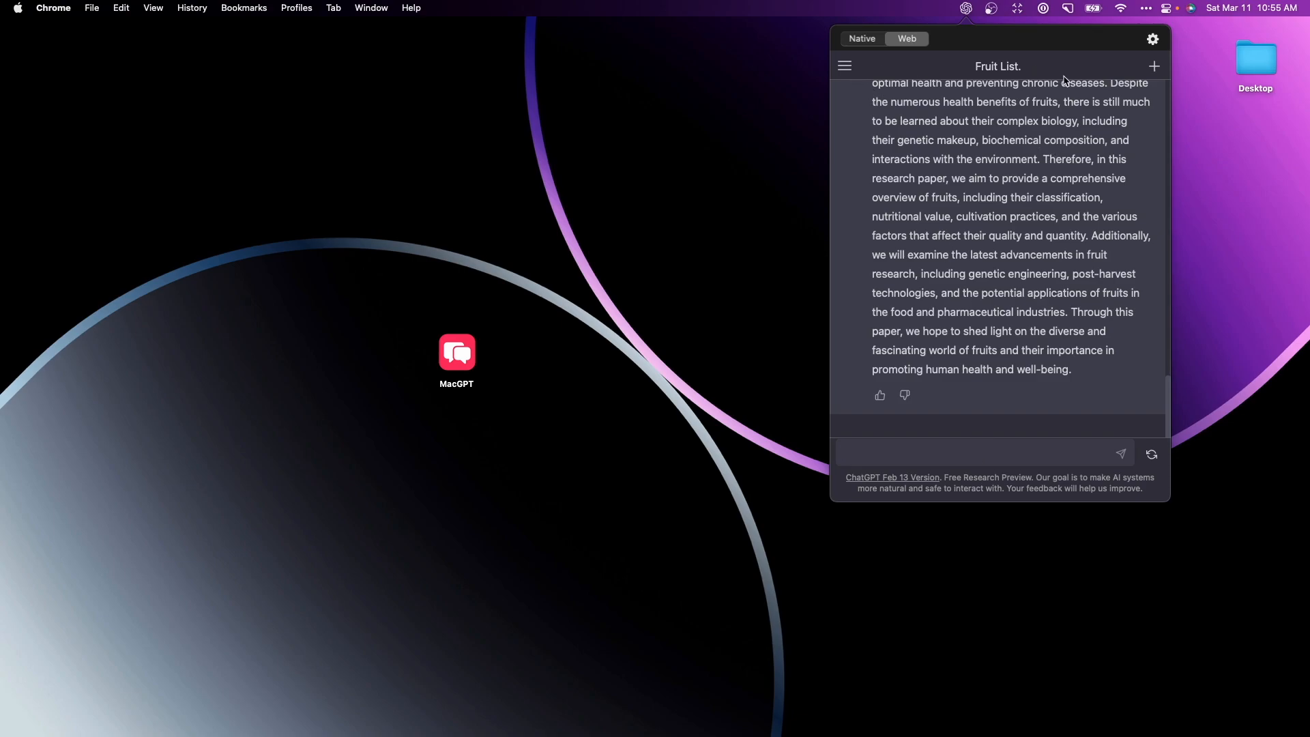
Step: Start a new empty chat showing the capabilities and limitations overview
left_click(1154, 65)
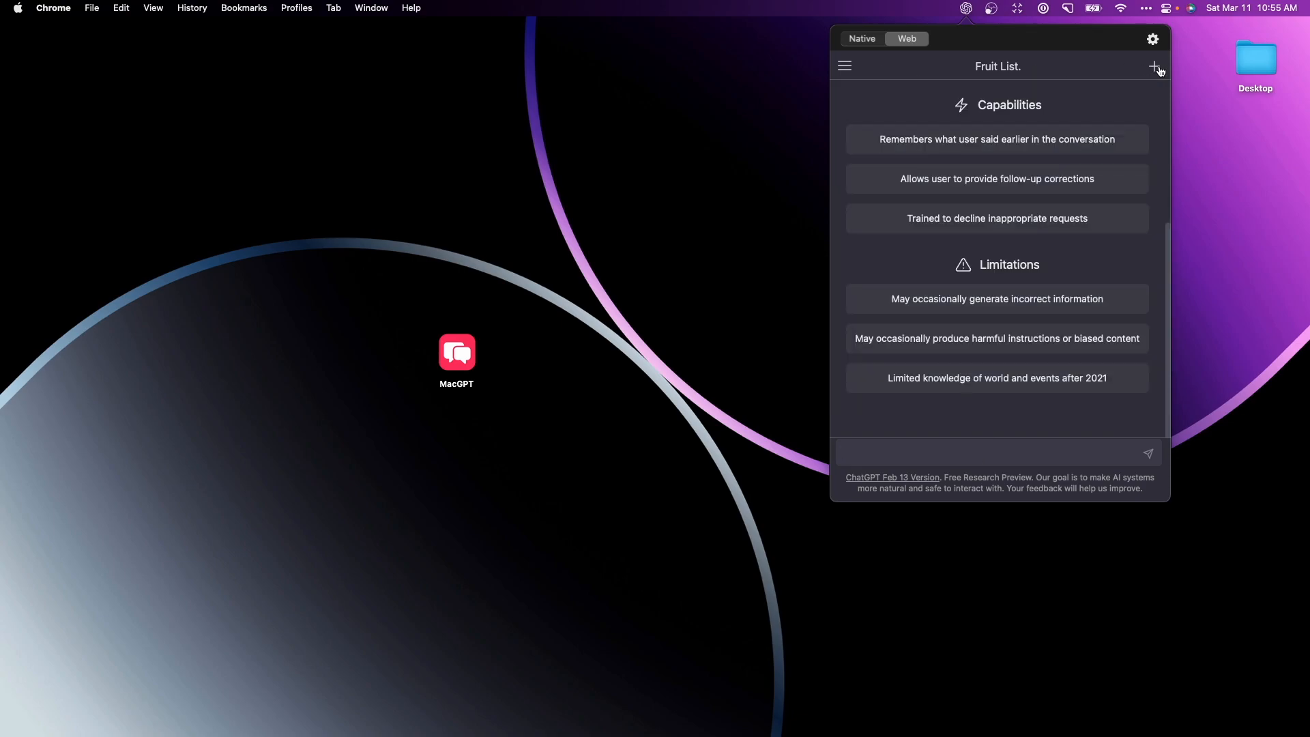
mouse_move(1126, 100)
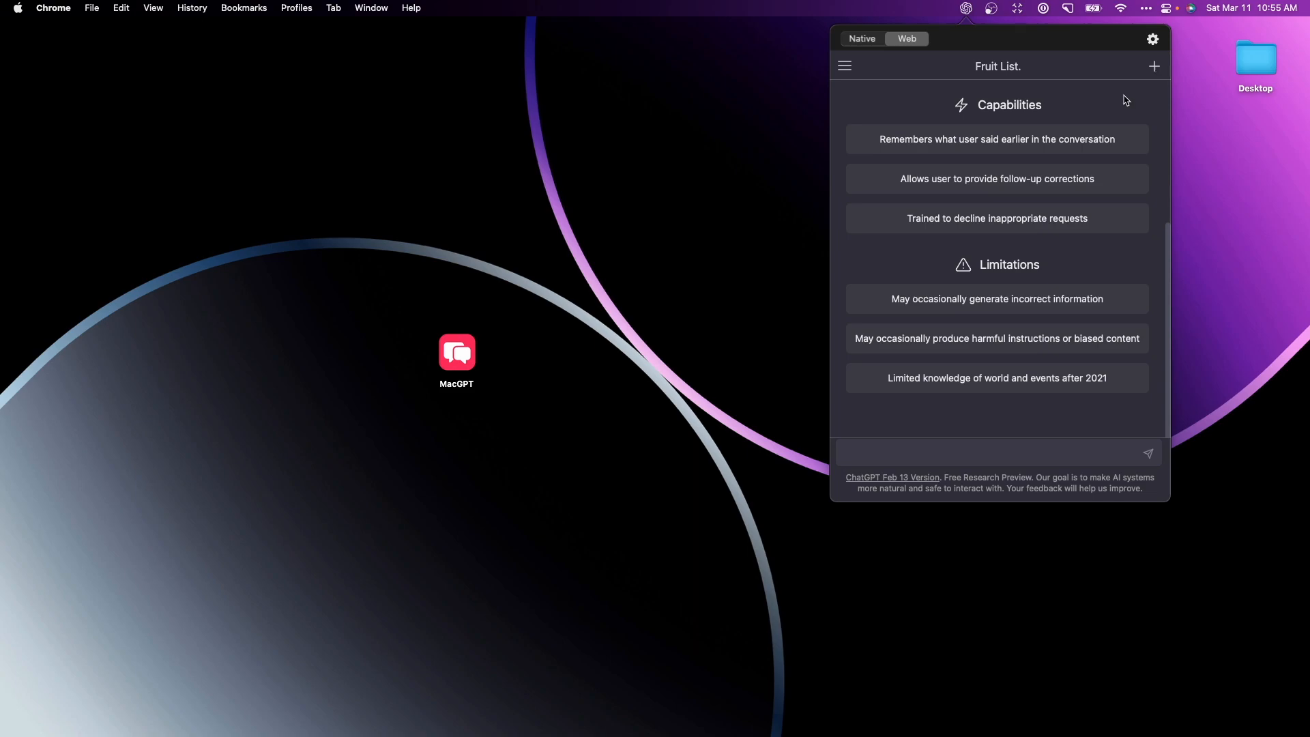